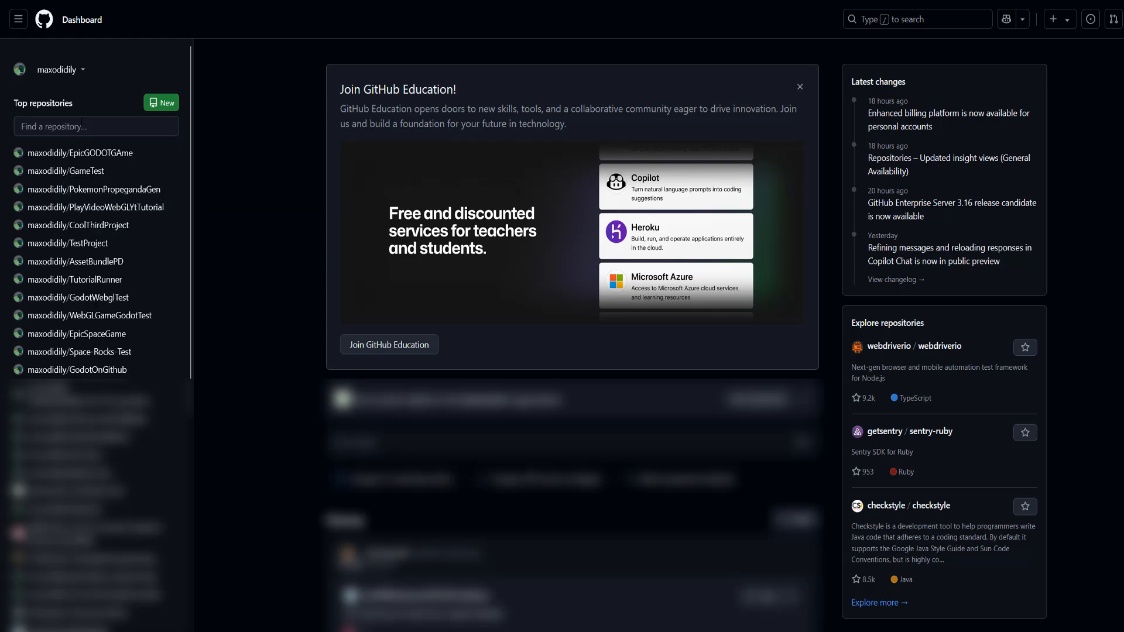
# - Filter the dashboard repositories by 'GameTe' and open maxodidily/GameTest
pyautogui.click(96, 127)
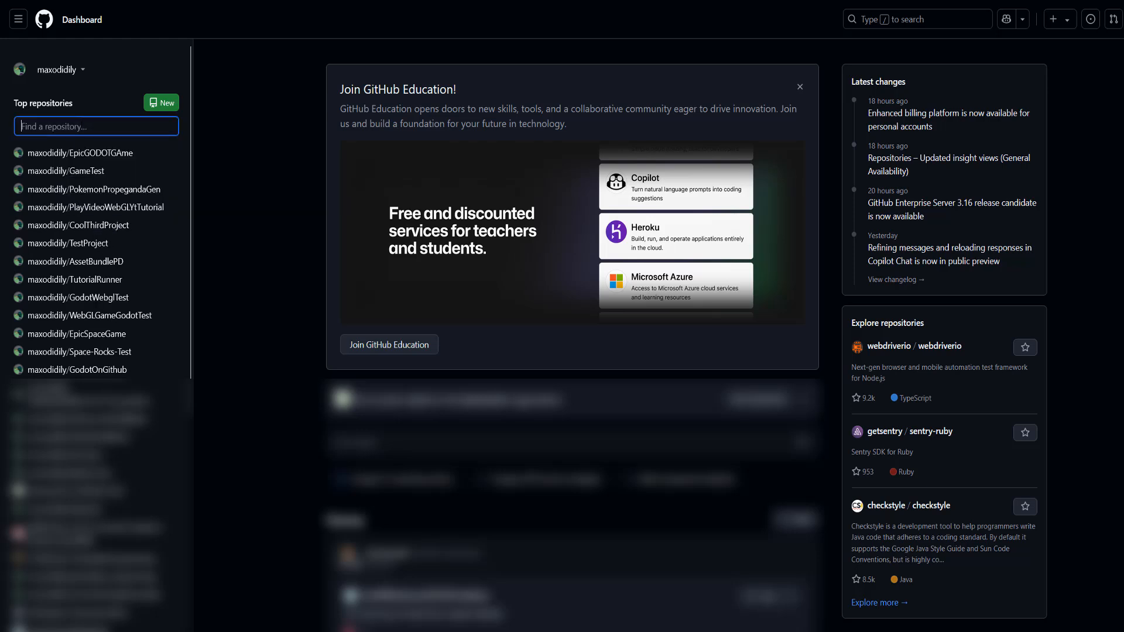
pyautogui.write('GameTest')
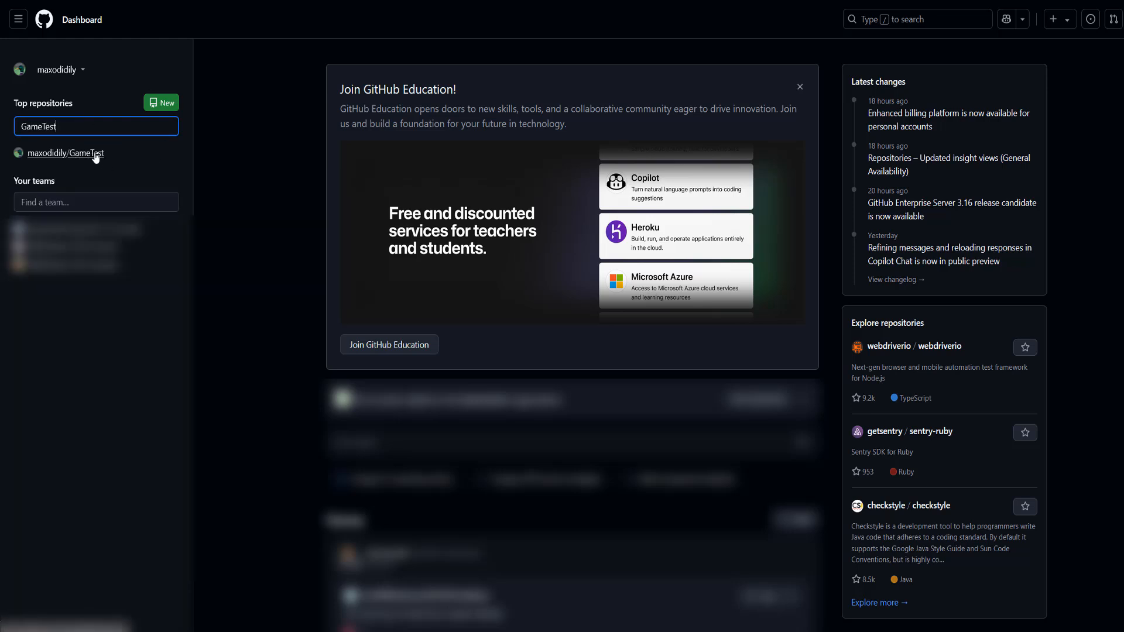
pyautogui.click(65, 152)
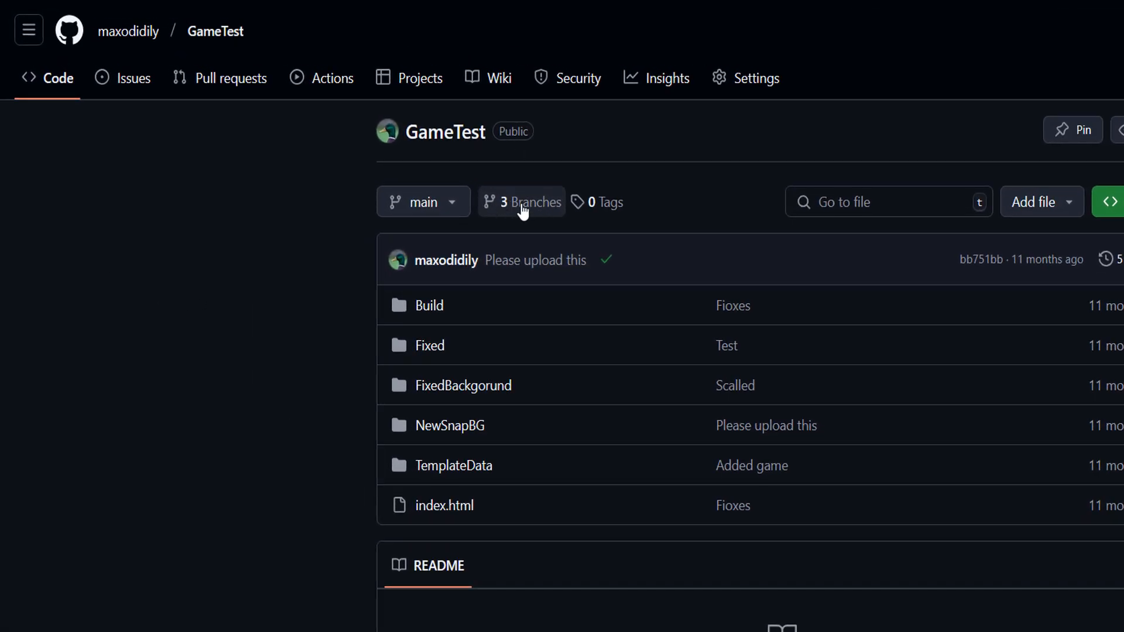
# - Open GameTest's '3 Branches' list showing main, BranchIWantToDelete and Fixed
pyautogui.click(520, 201)
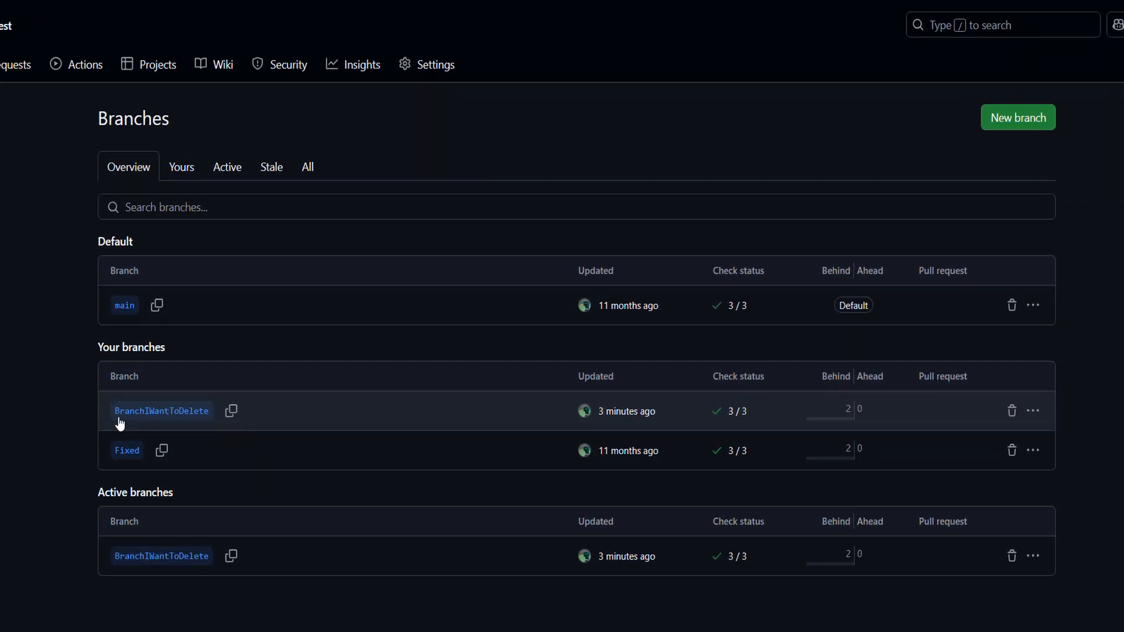
pyautogui.moveTo(355, 398)
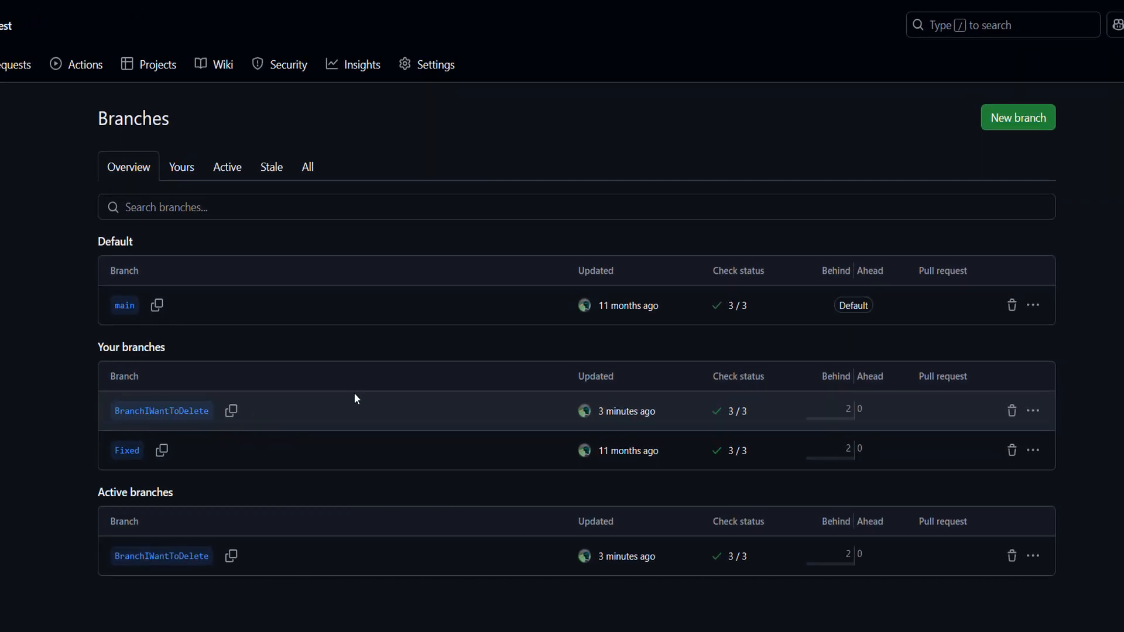
pyautogui.moveTo(493, 414)
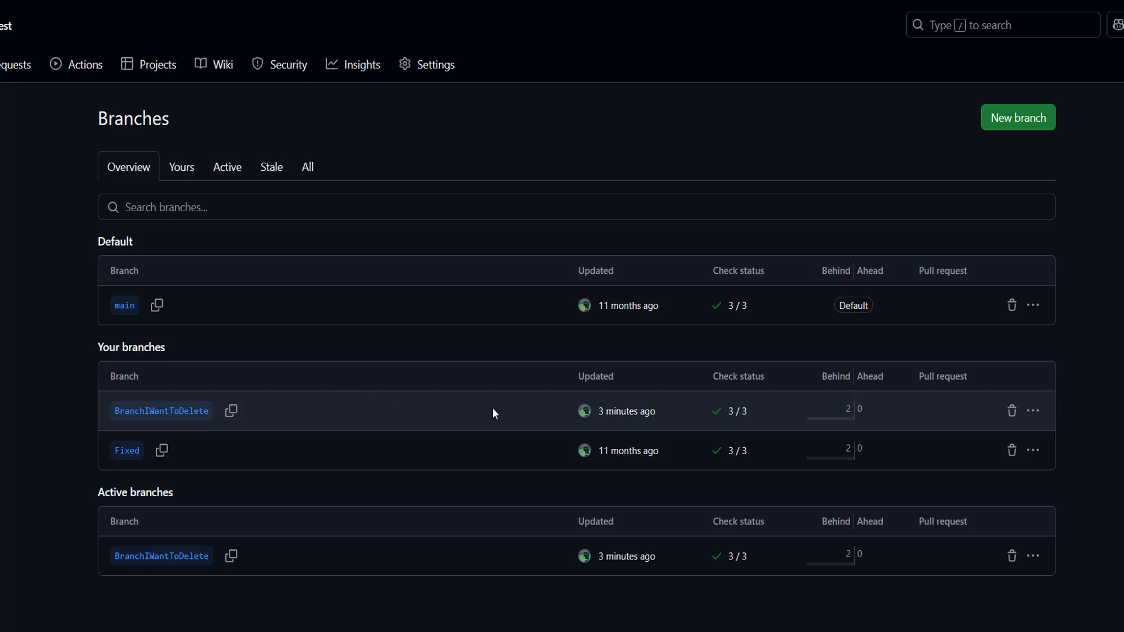
pyautogui.moveTo(1011, 411)
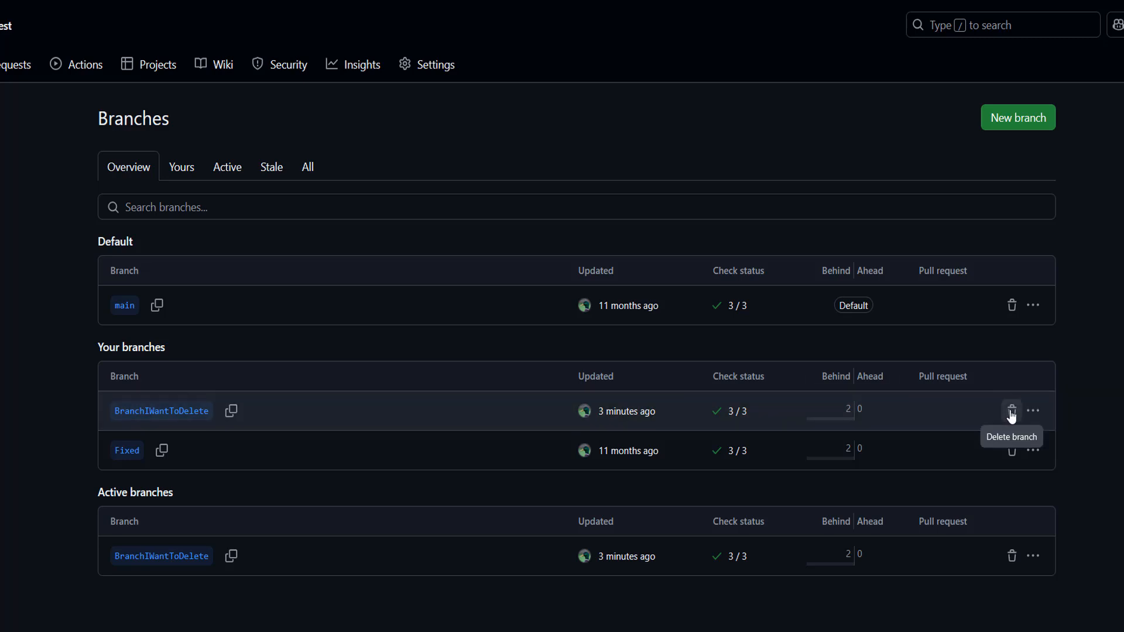
pyautogui.click(1012, 411)
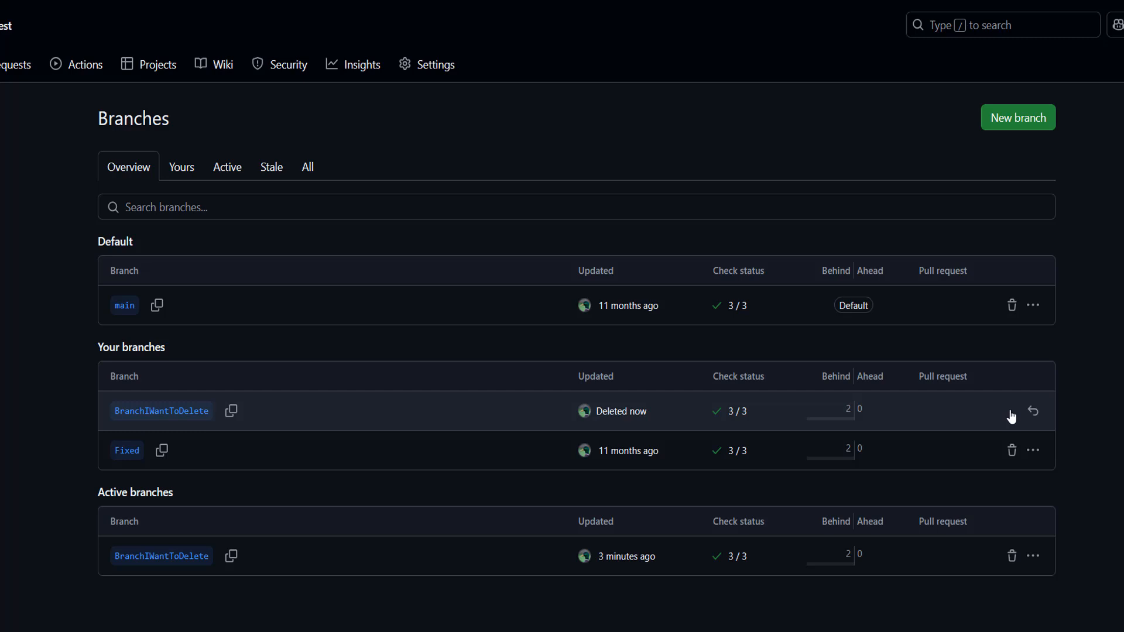
pyautogui.moveTo(1032, 412)
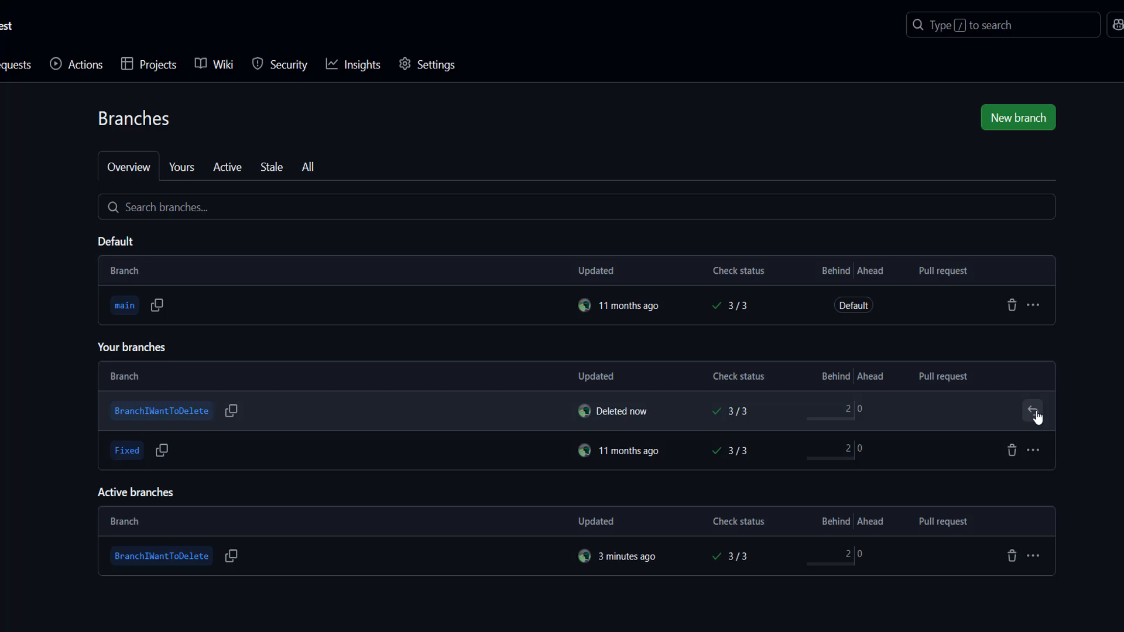
pyautogui.click(1033, 411)
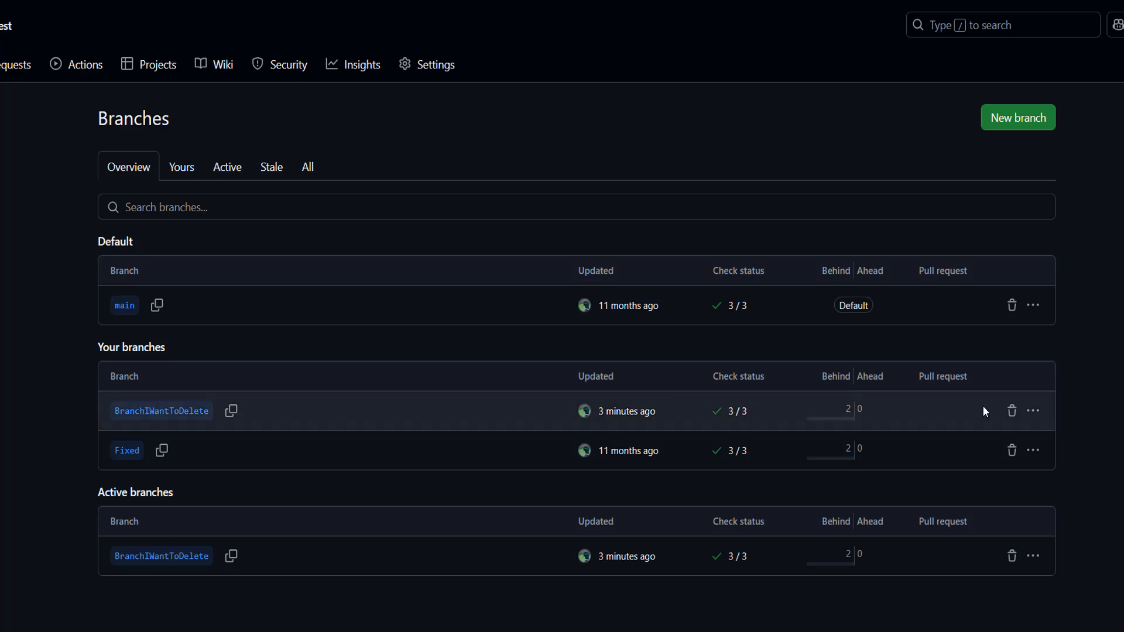
pyautogui.moveTo(1011, 411)
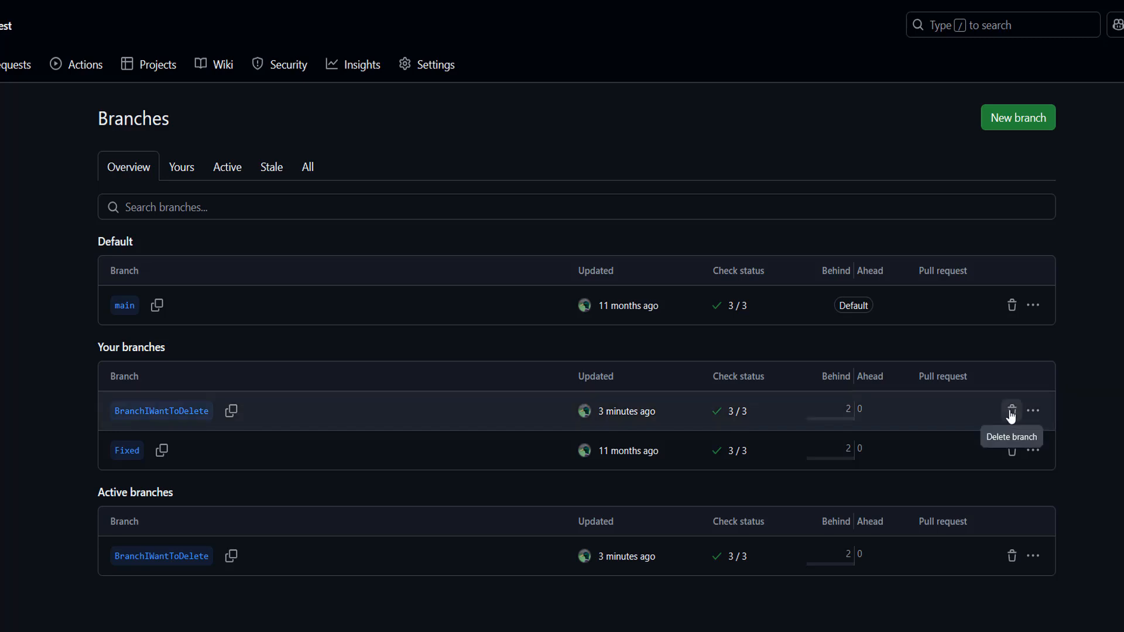
# - Delete BranchIWantToDelete and confirm only main and Fixed remain
pyautogui.click(1011, 410)
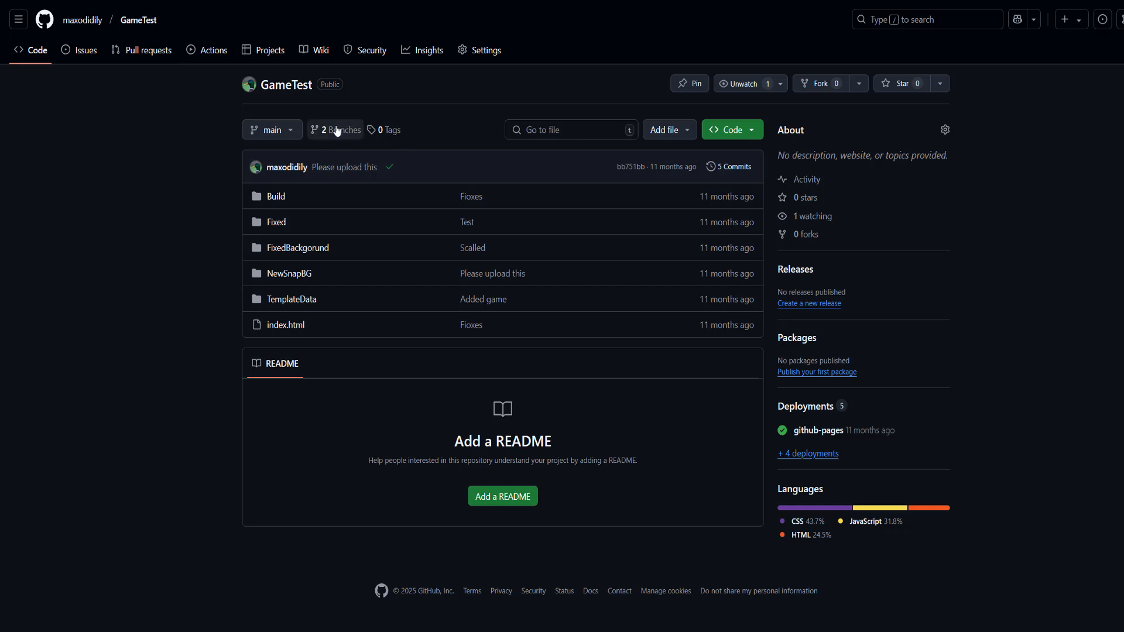
pyautogui.click(334, 130)
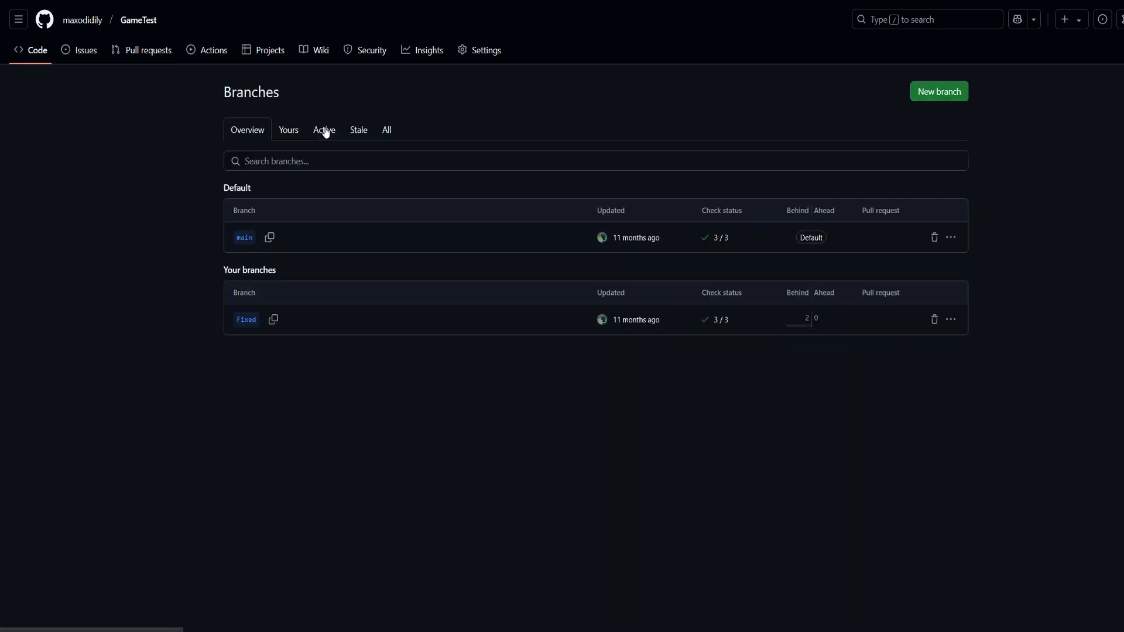
pyautogui.moveTo(585, 382)
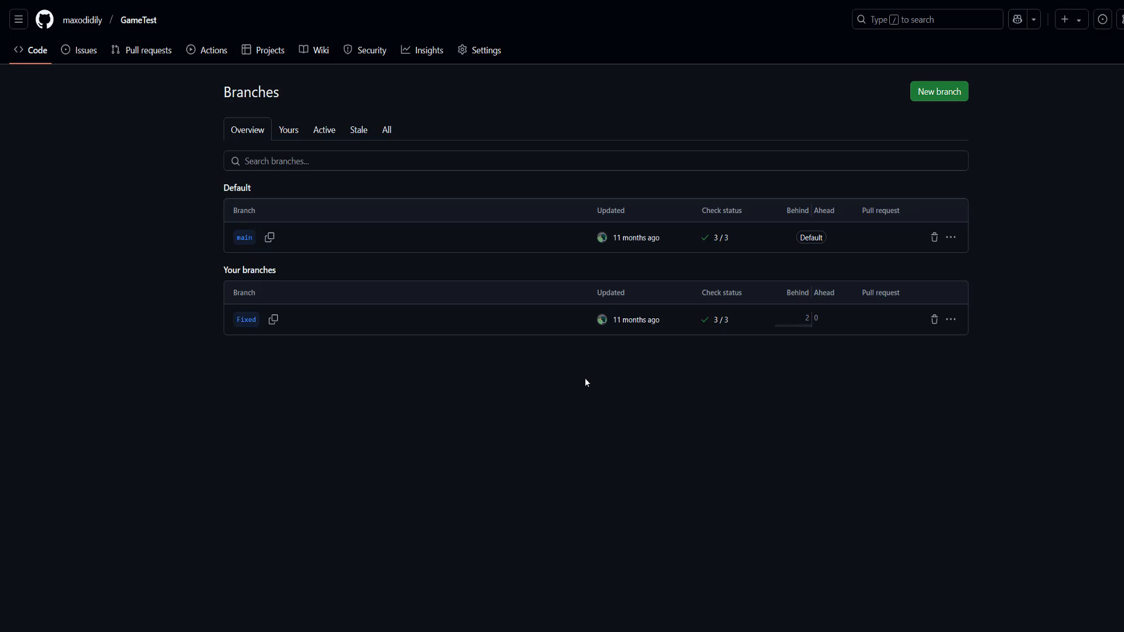